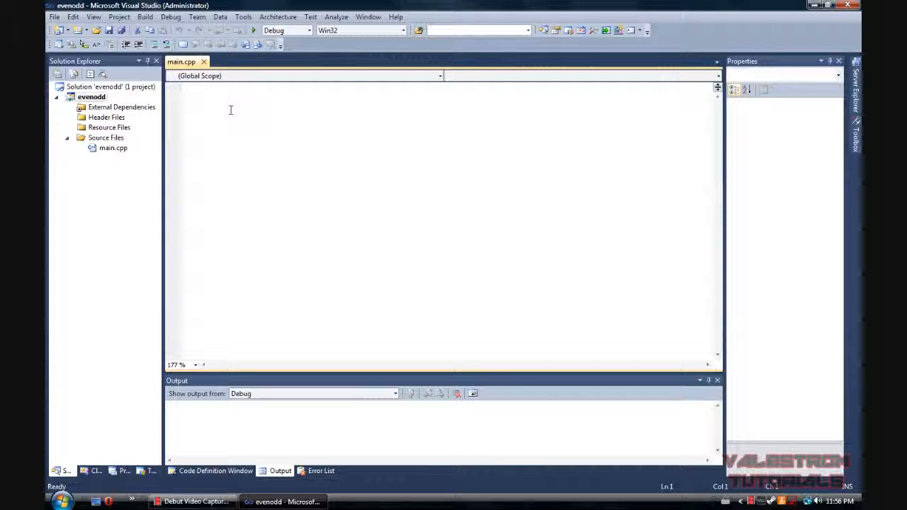
Step: Write #include <iostream>, using namespace std;, and begin int main in main.cpp
{"action": "left_click", "coordinate": [204, 91]}
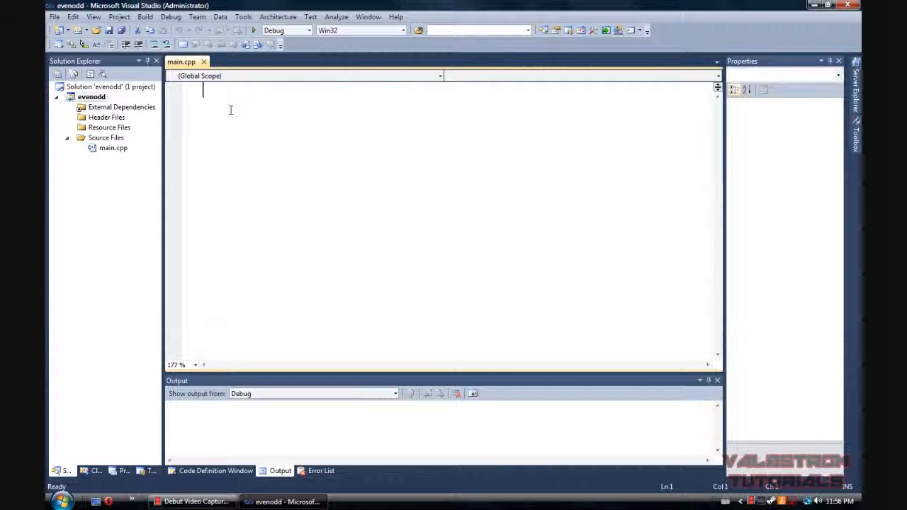
{"action": "type", "text": "#"}
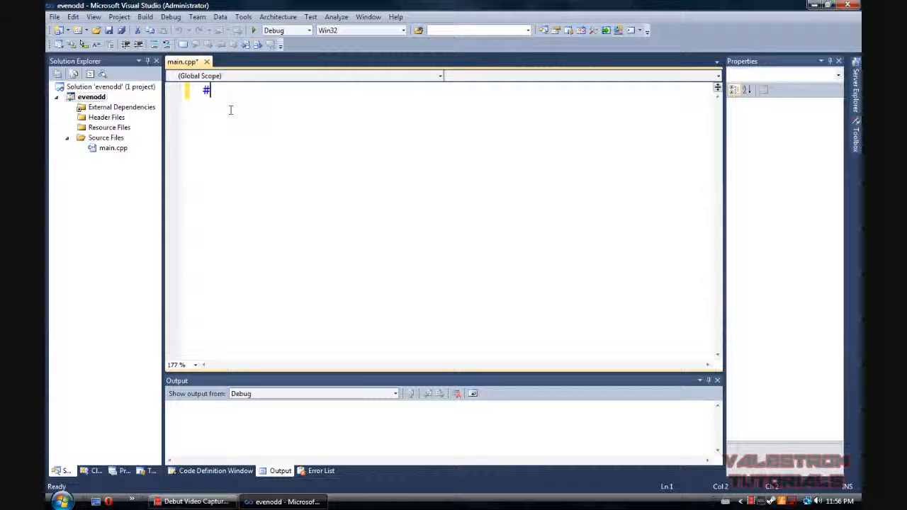
{"action": "type", "text": "include"}
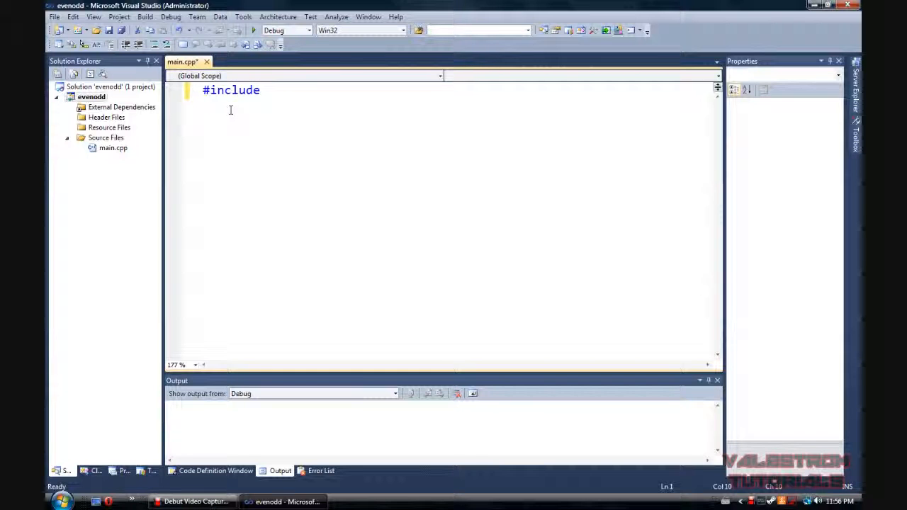
{"action": "type", "text": "<iost"}
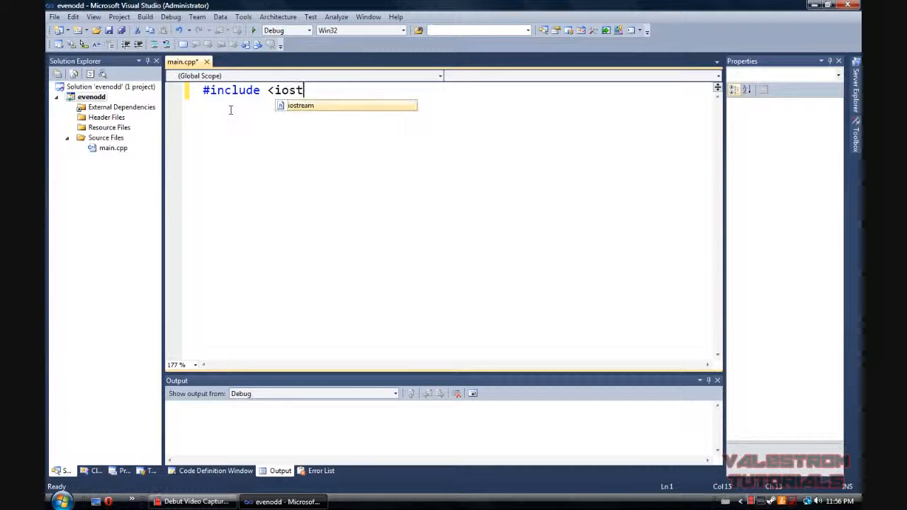
{"action": "key", "text": "Enter"}
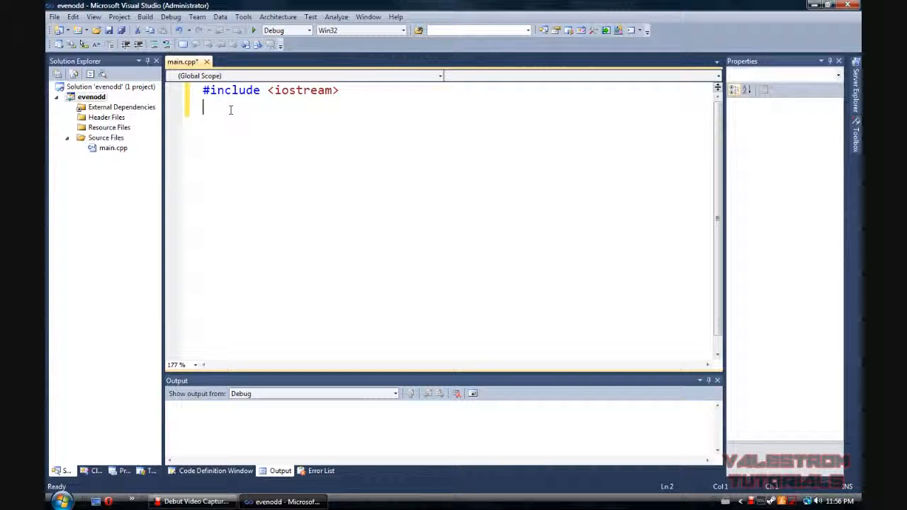
{"action": "type", "text": "using namespace"}
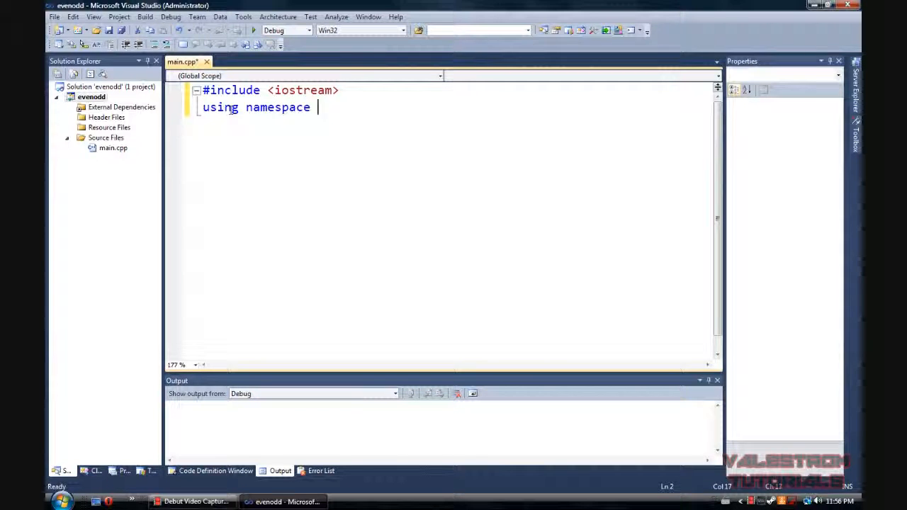
{"action": "type", "text": "std;"}
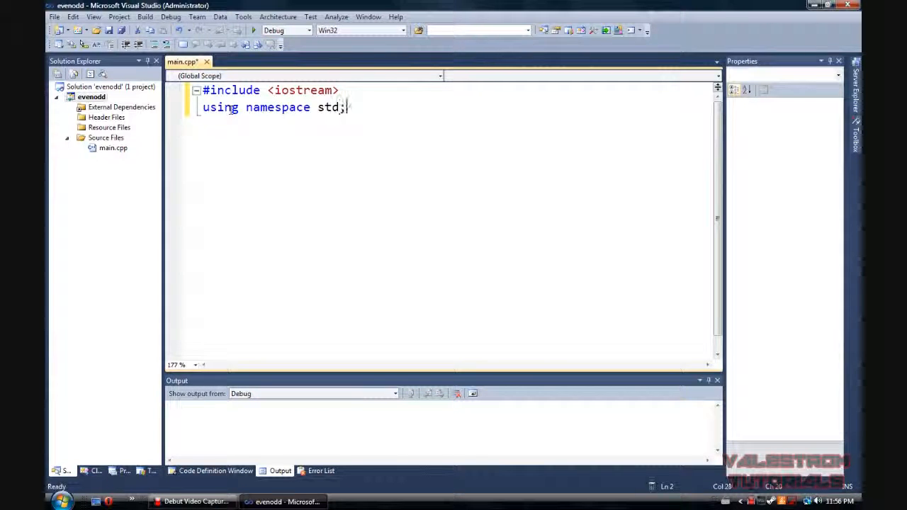
{"action": "type", "text": "i"}
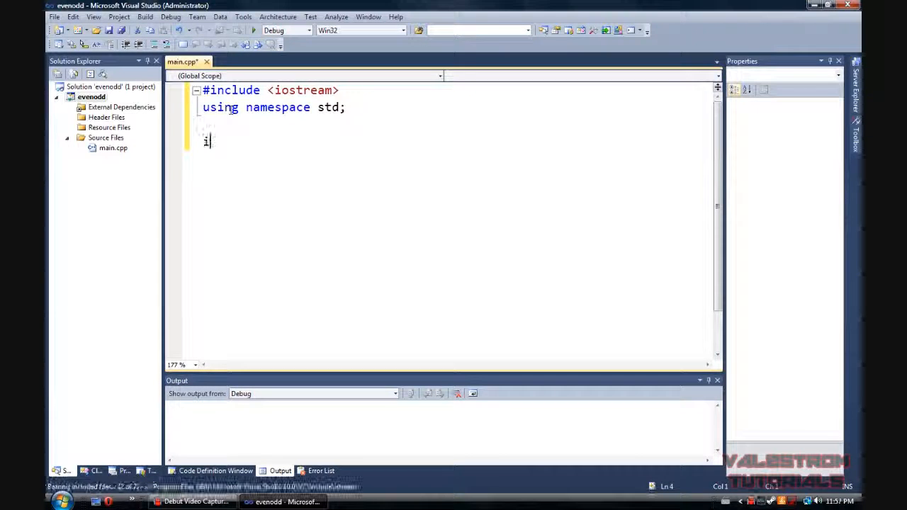
{"action": "type", "text": "nt main () {"}
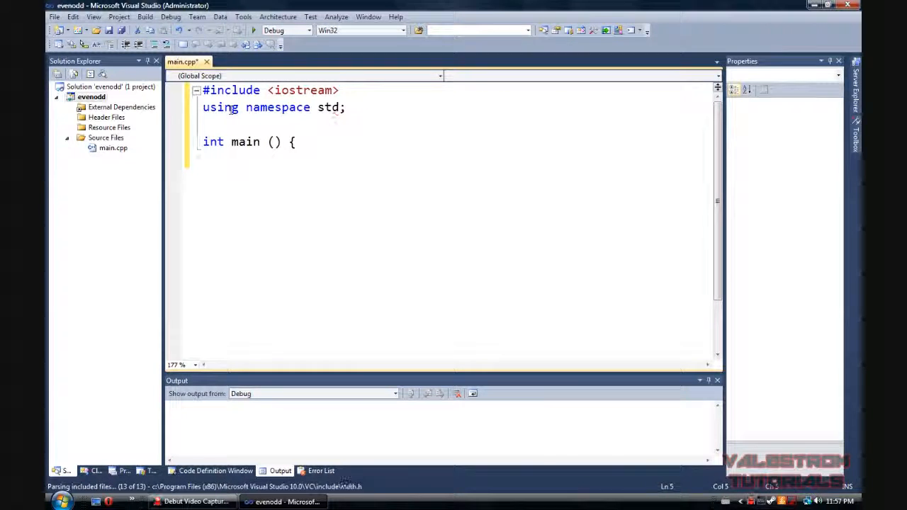
Step: Declare the integer variables n and remain with int n, remain;
{"action": "type", "text": "i"}
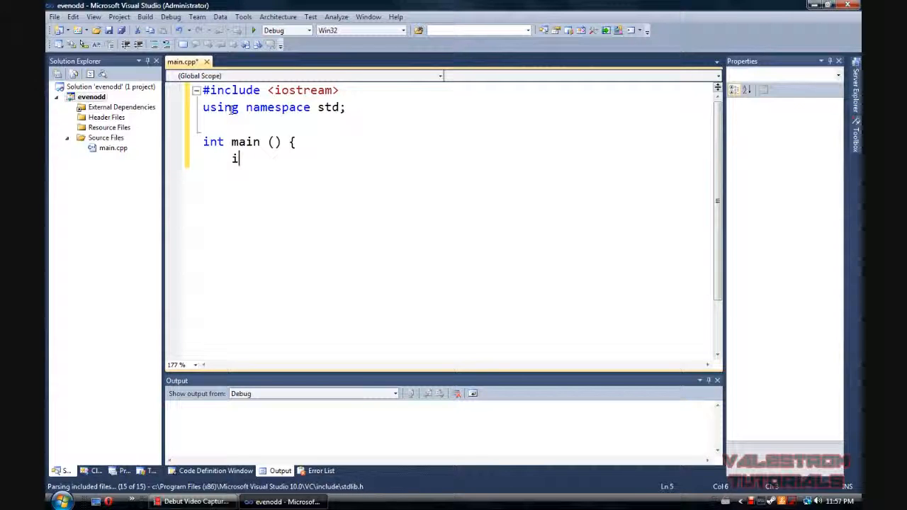
{"action": "type", "text": "nt n,"}
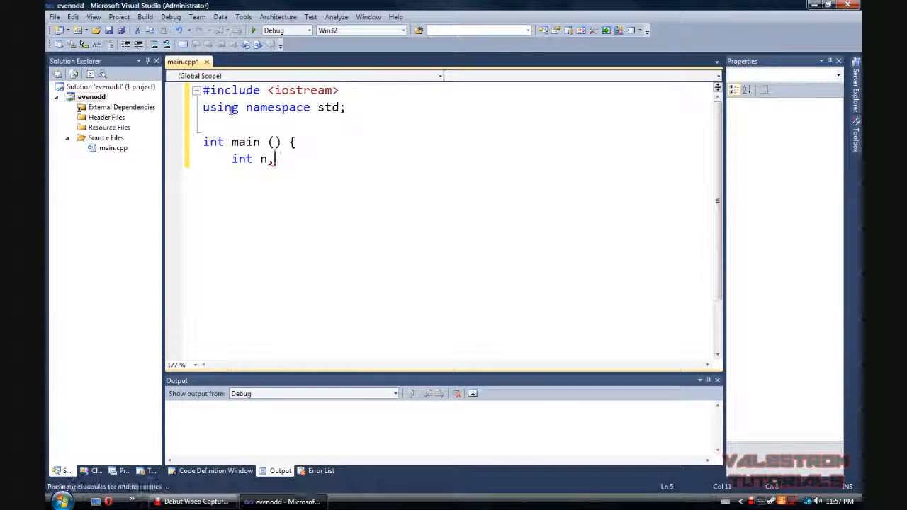
{"action": "type", "text": "remain"}
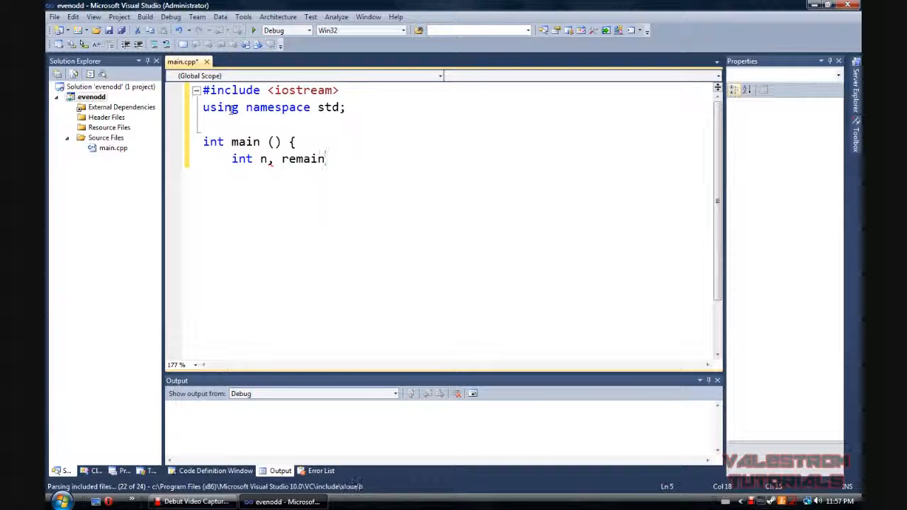
{"action": "type", "text": ";"}
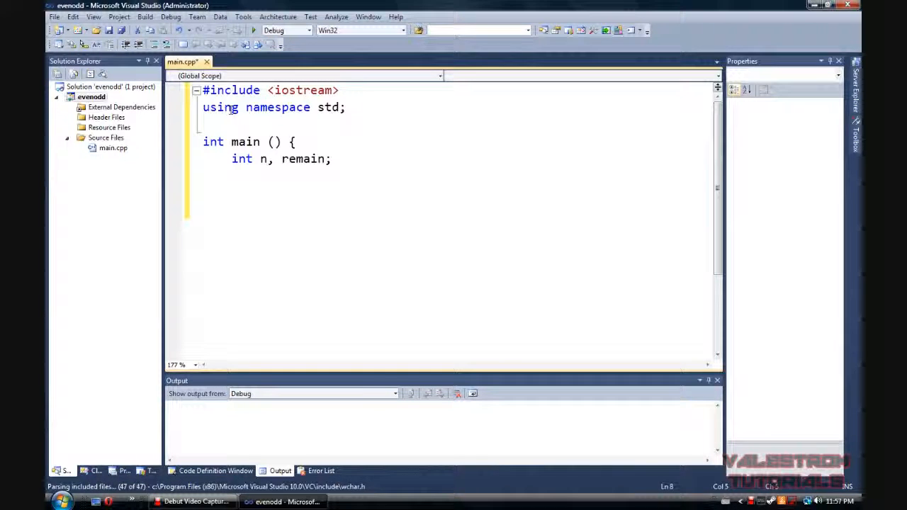
Step: Print the prompt "Enter a number: " with cout
{"action": "type", "text": "cout"}
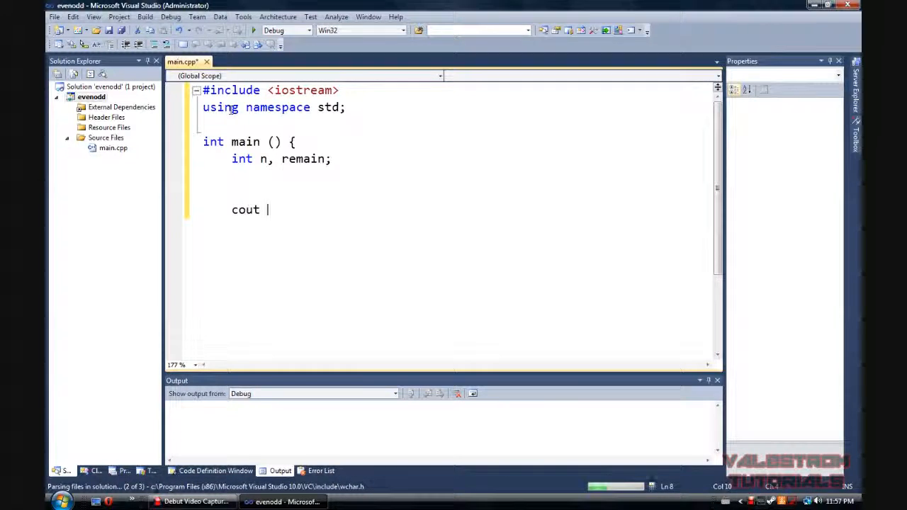
{"action": "type", "text": "<<"}
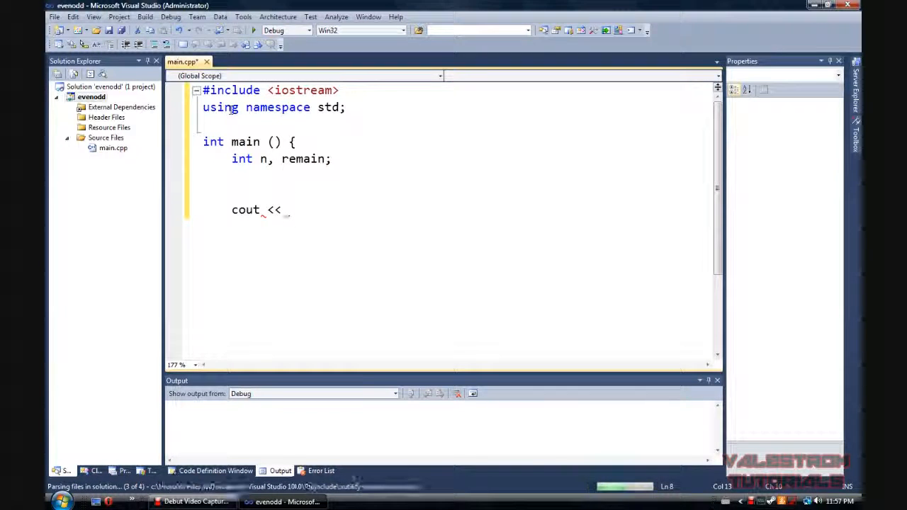
{"action": "type", "text": "\"E"}
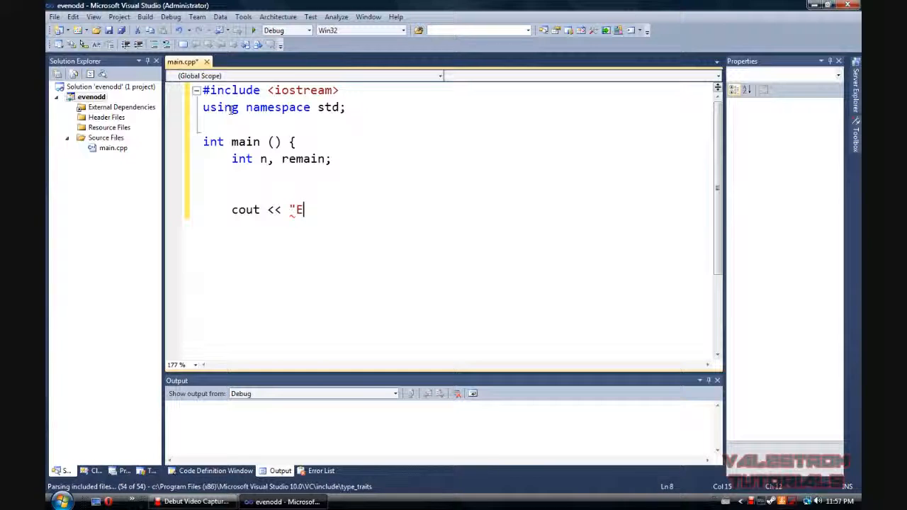
{"action": "type", "text": "nter a nu"}
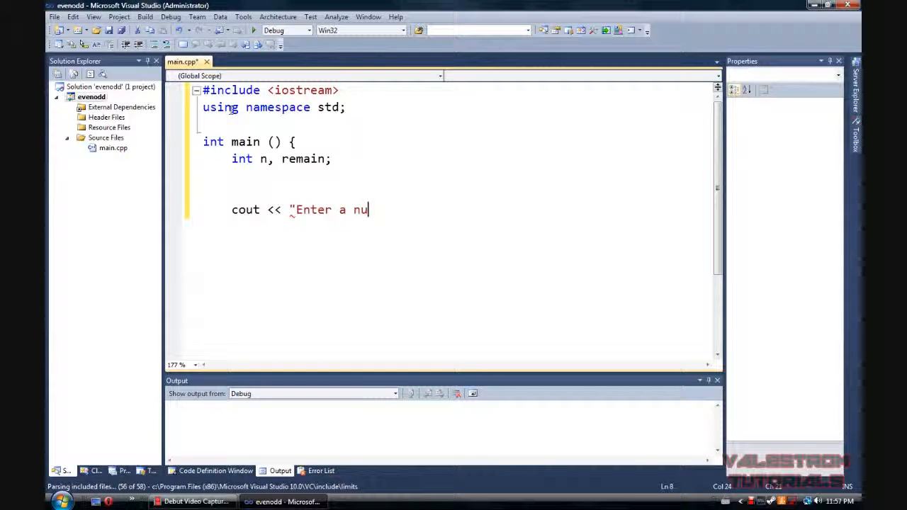
{"action": "type", "text": "mber: \";"}
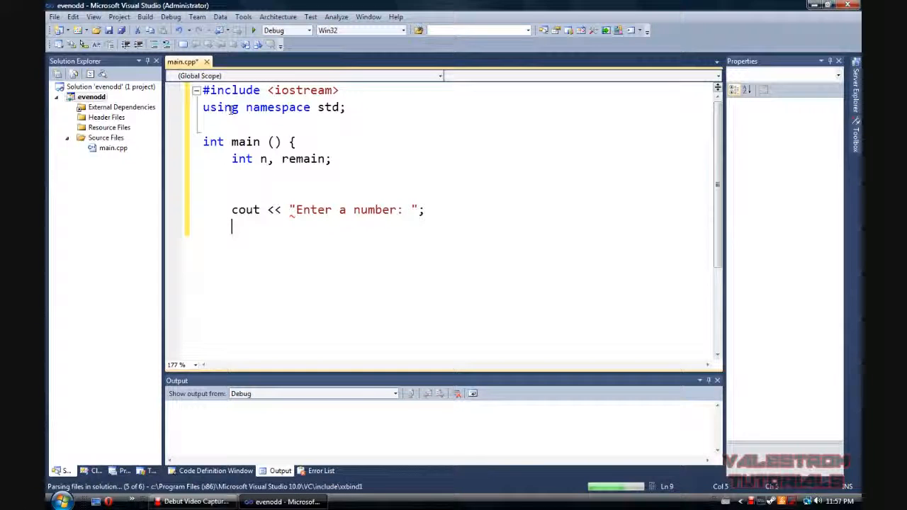
Step: Read the entered value into n with cin >> n;
{"action": "type", "text": "cin"}
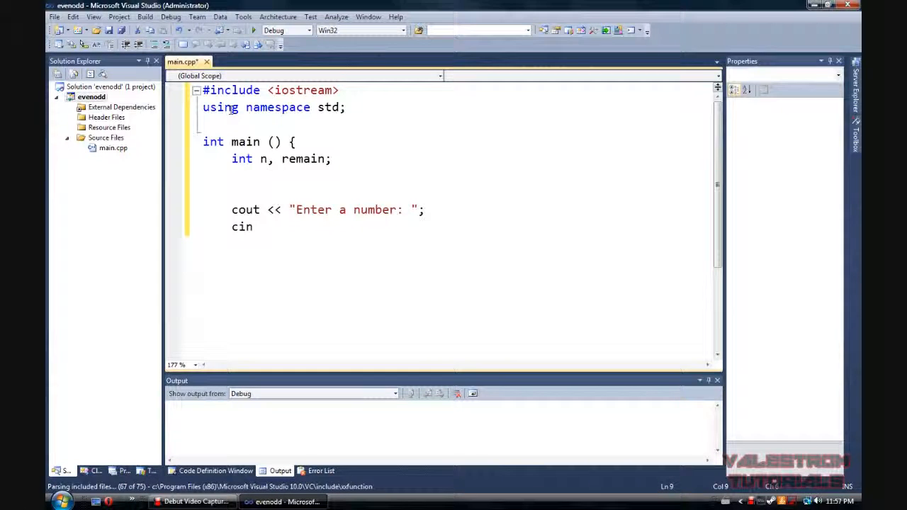
{"action": "type", "text": ">>"}
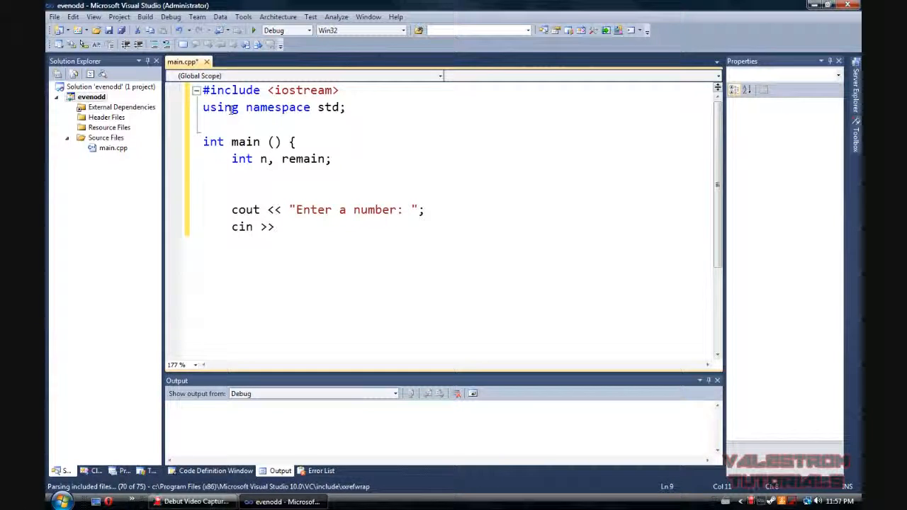
{"action": "type", "text": "n;"}
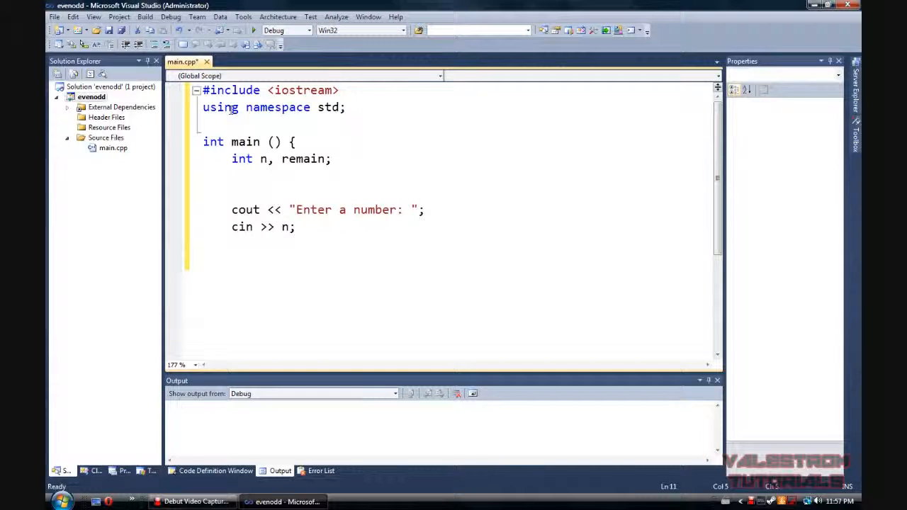
Step: Add the statement remain = n % 2; after the input line
{"action": "type", "text": "remain"}
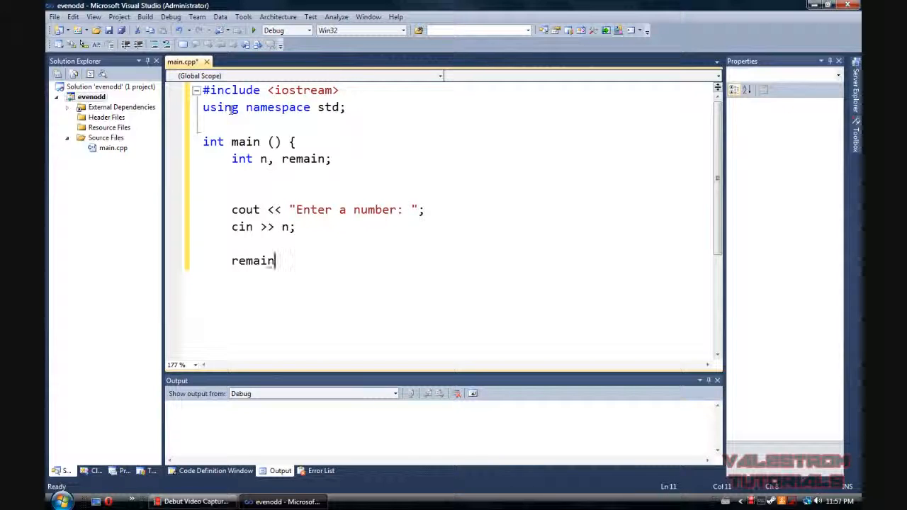
{"action": "type", "text": "="}
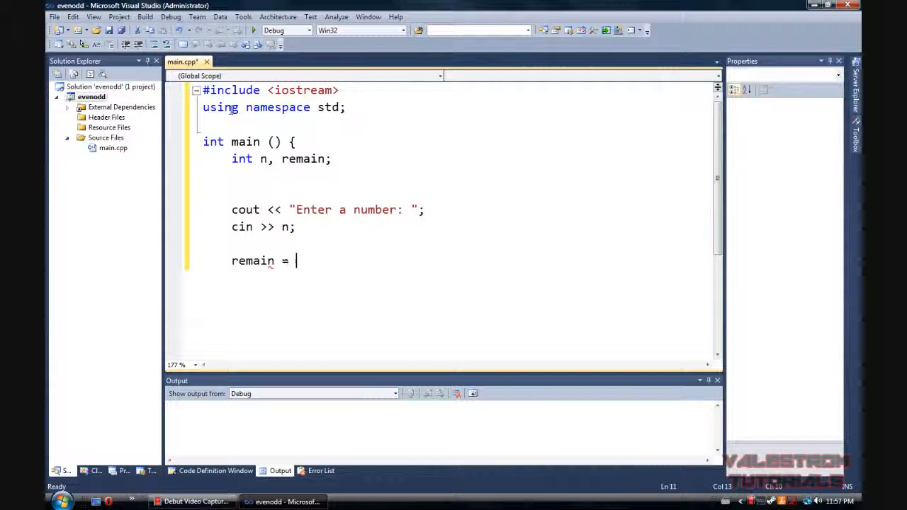
{"action": "type", "text": "n &"}
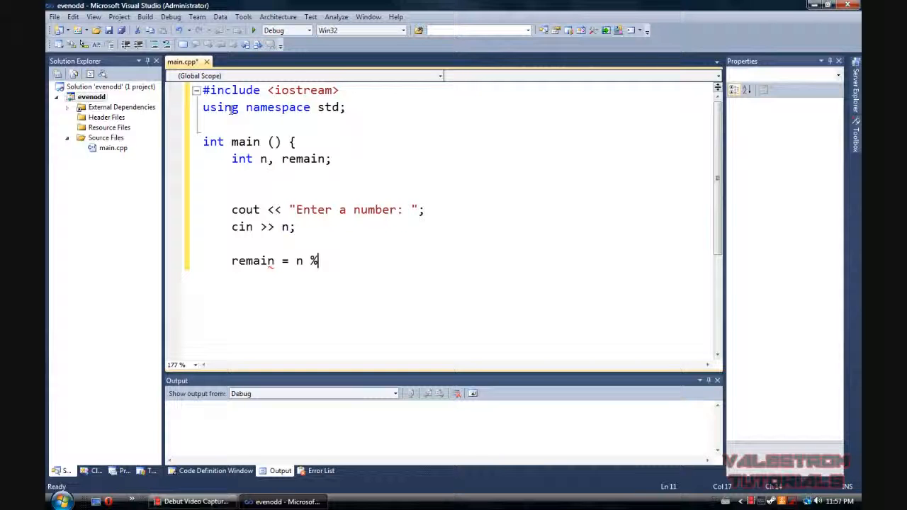
{"action": "type", "text": "2"}
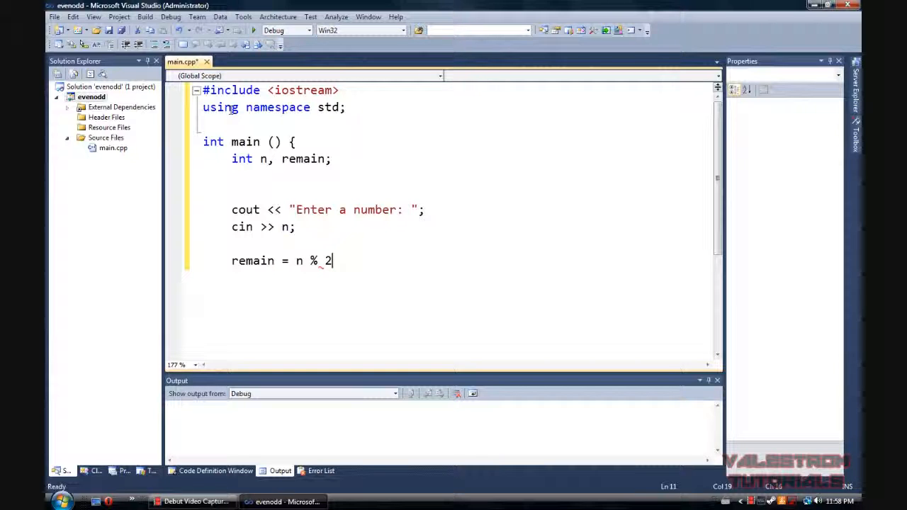
{"action": "type", "text": ";"}
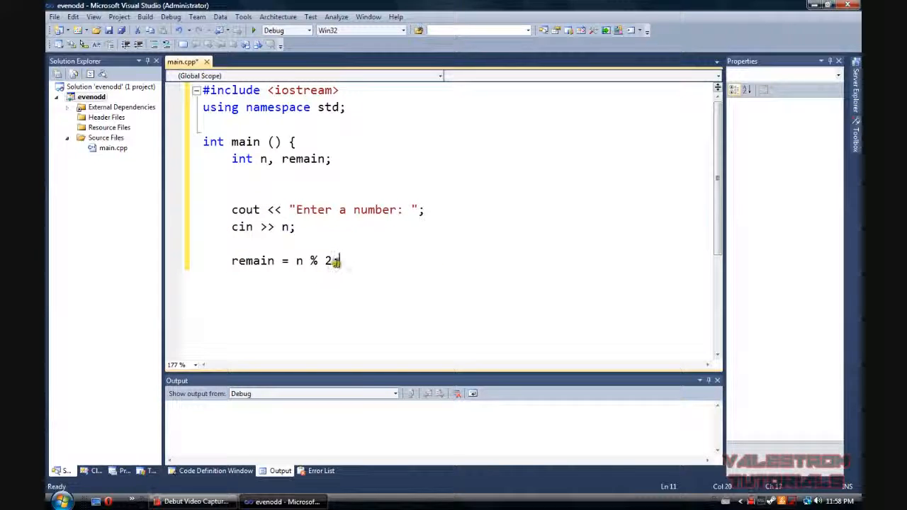
{"action": "type", "text": ";"}
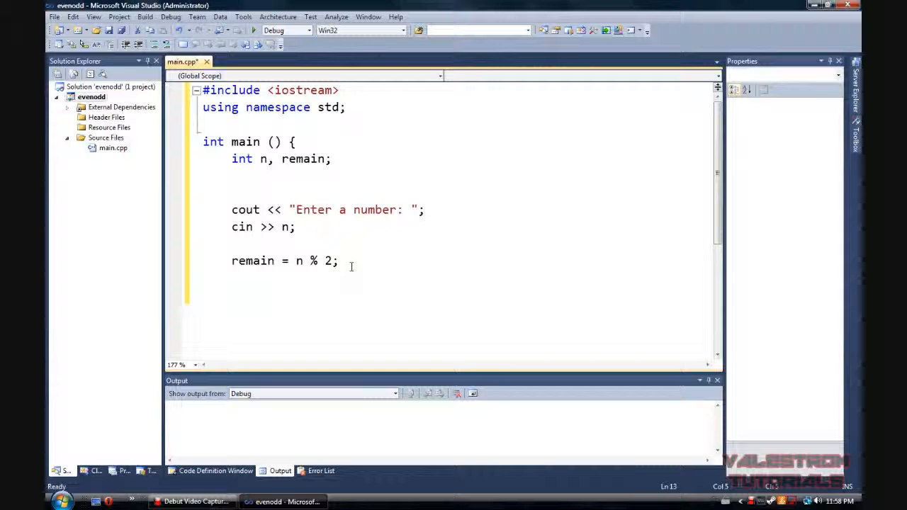
Step: Write the if condition checking whether remain == 0
{"action": "type", "text": "if ("}
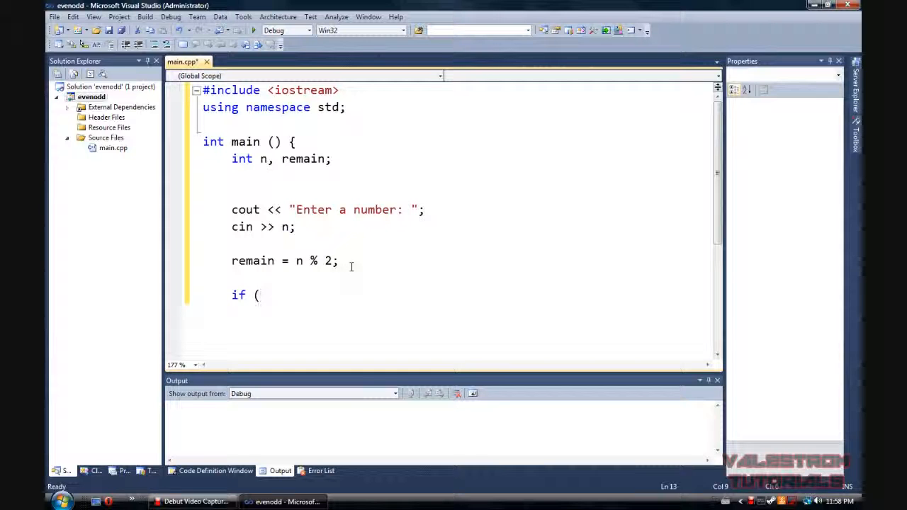
{"action": "type", "text": "remi"}
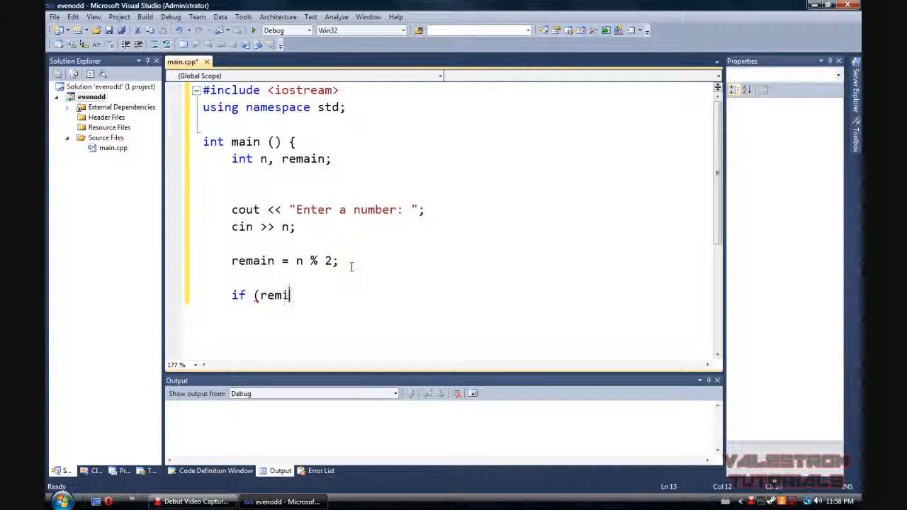
{"action": "type", "text": "ain"}
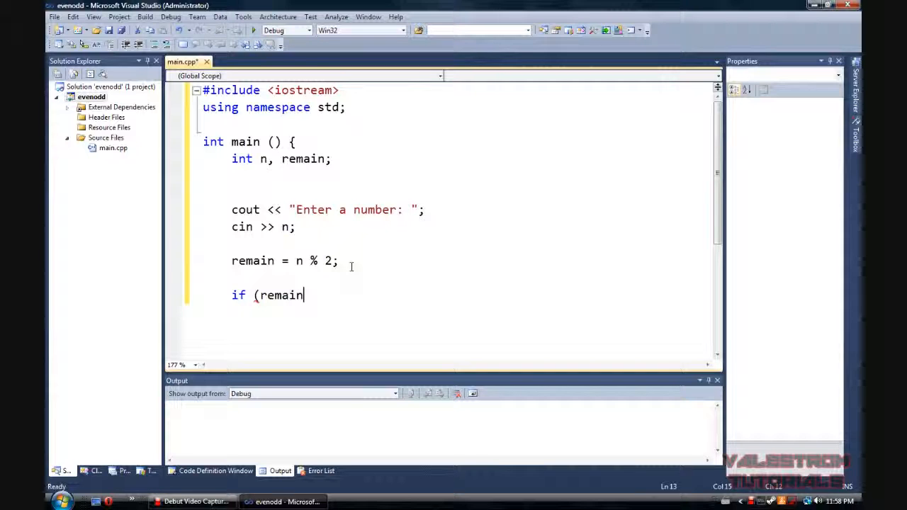
{"action": "type", "text": "=="}
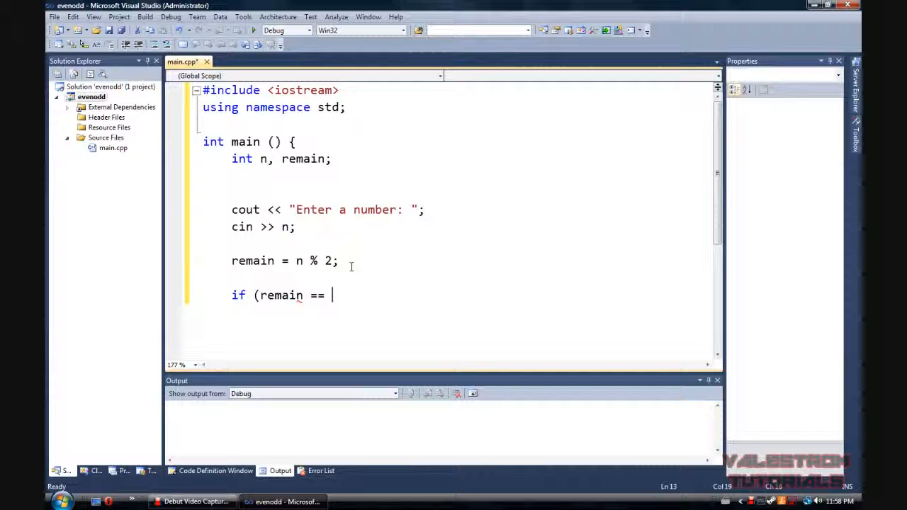
{"action": "type", "text": "0("}
{"action": "type", "text": "cou"}
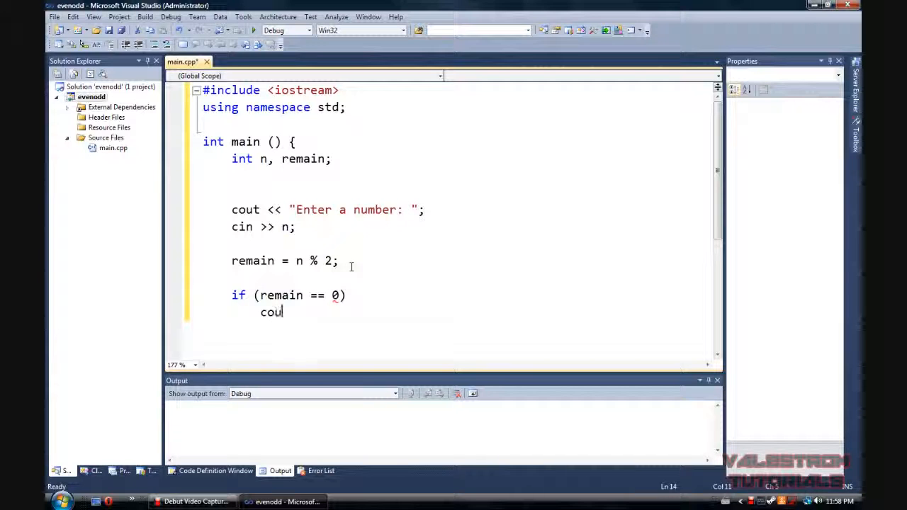
Step: Have the if branch cout "Number is even." and start a new line below
{"action": "type", "text": "t <<\""}
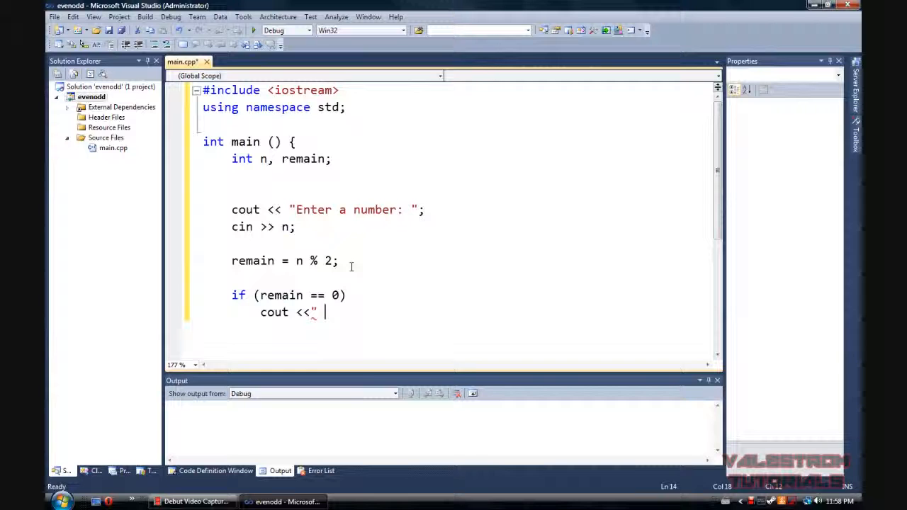
{"action": "type", "text": "Number i"}
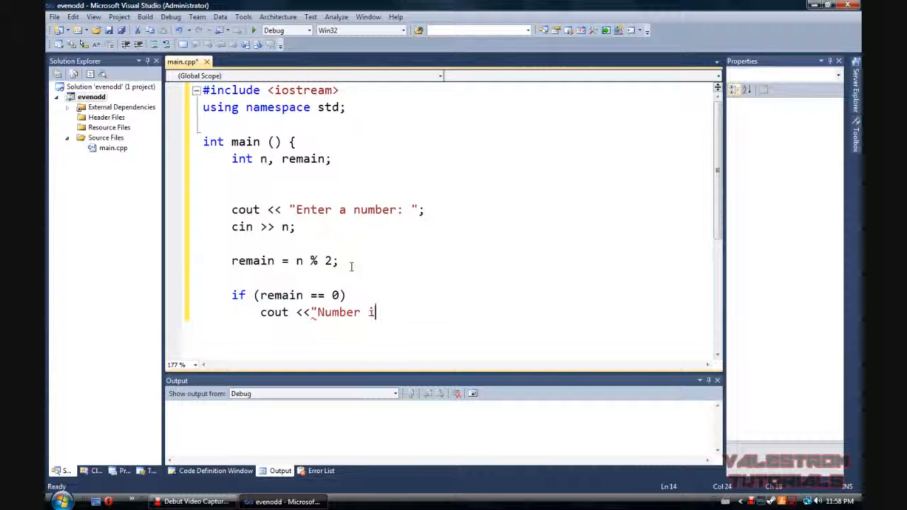
{"action": "type", "text": "s even."}
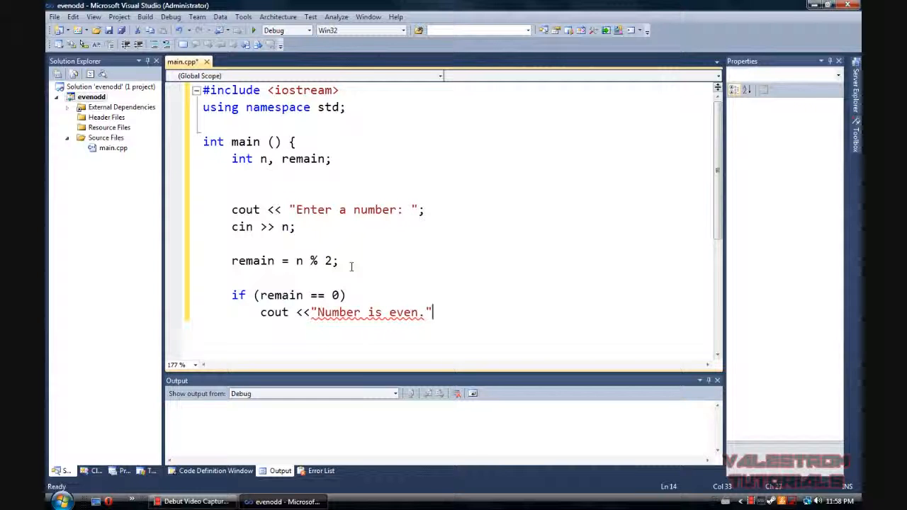
{"action": "type", "text": ";"}
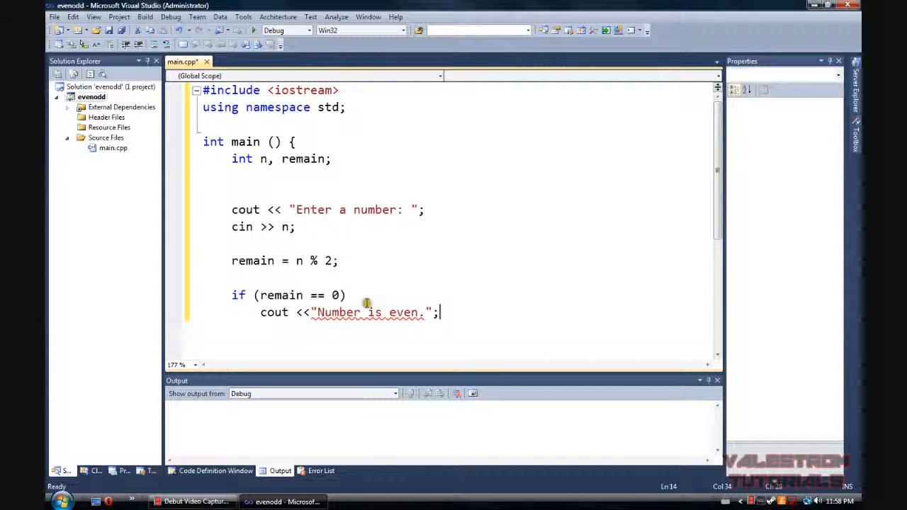
{"action": "left_click", "coordinate": [356, 296]}
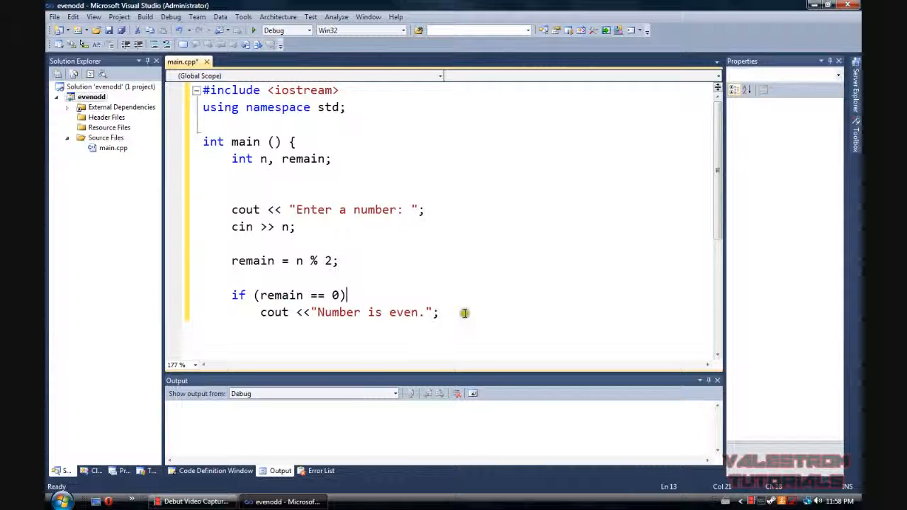
{"action": "left_click", "coordinate": [439, 313]}
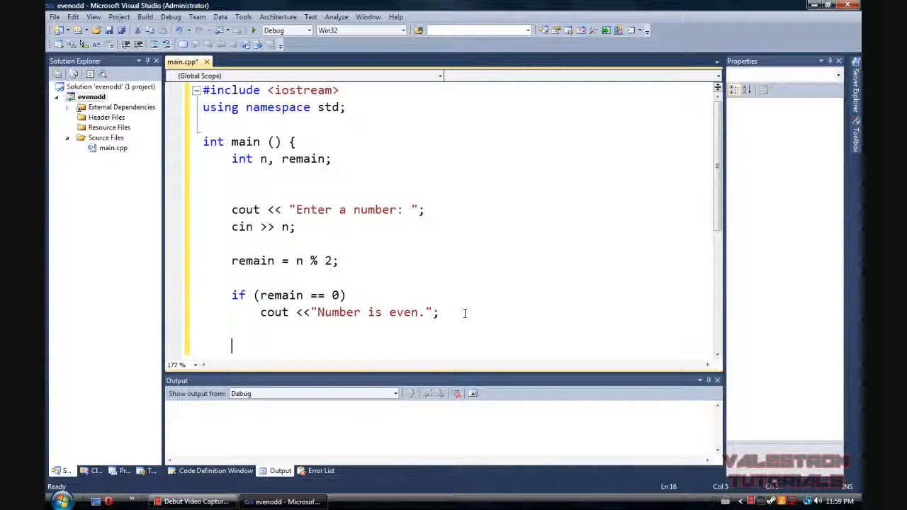
Step: Add else with cout << "The number is odd."; below the if
{"action": "type", "text": "el"}
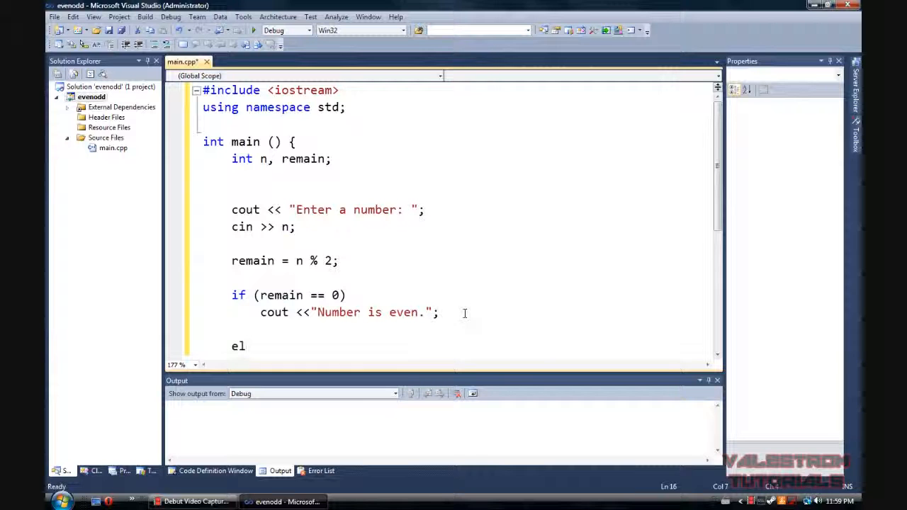
{"action": "type", "text": "se"}
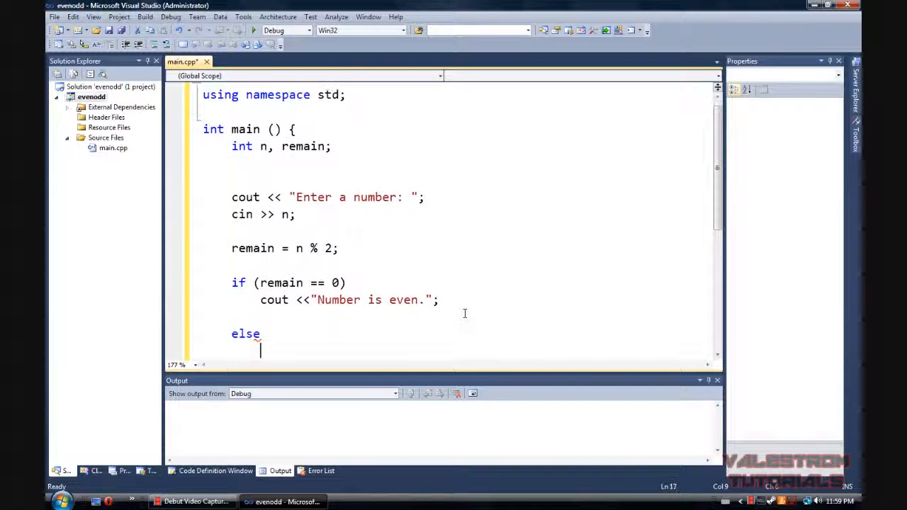
{"action": "type", "text": "cout <"}
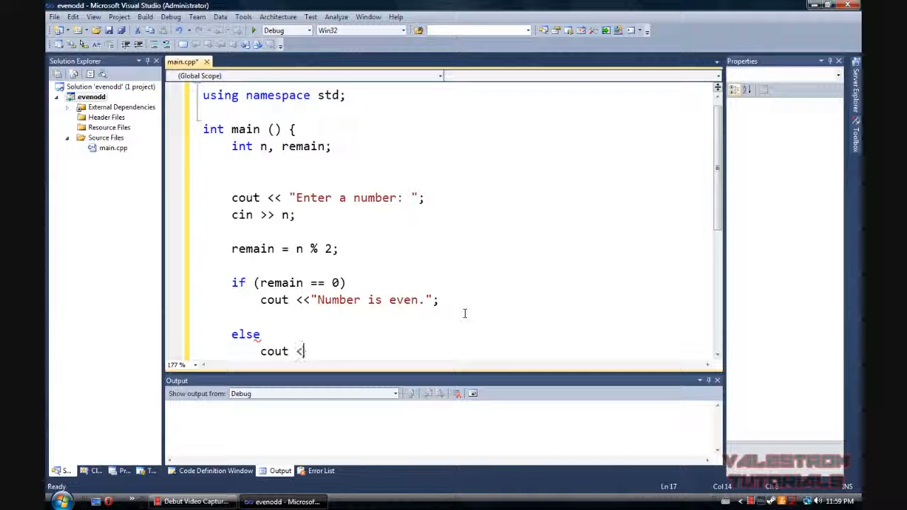
{"action": "type", "text": "\"The number"}
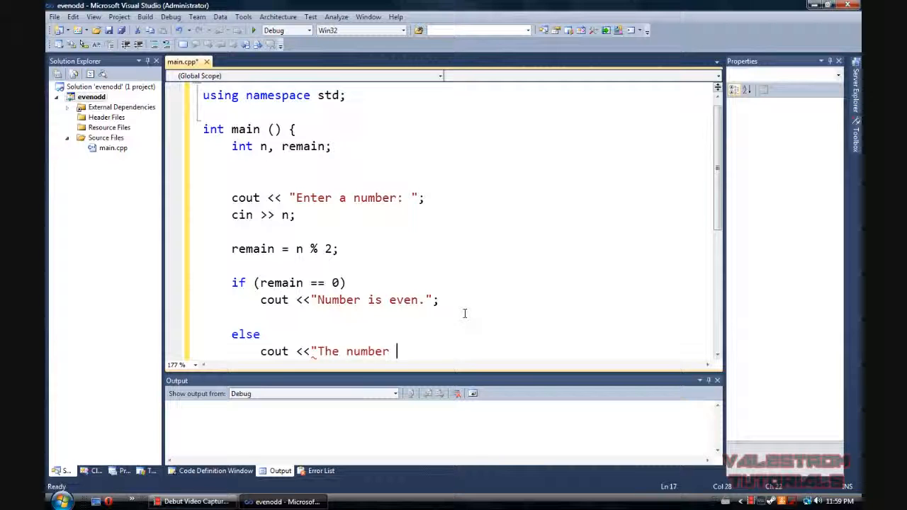
{"action": "type", "text": "is odd.\""}
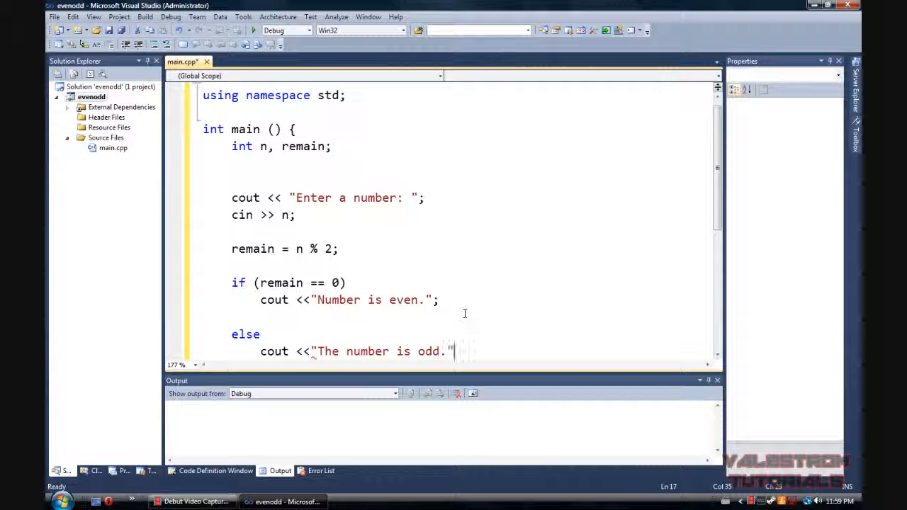
{"action": "type", "text": ";"}
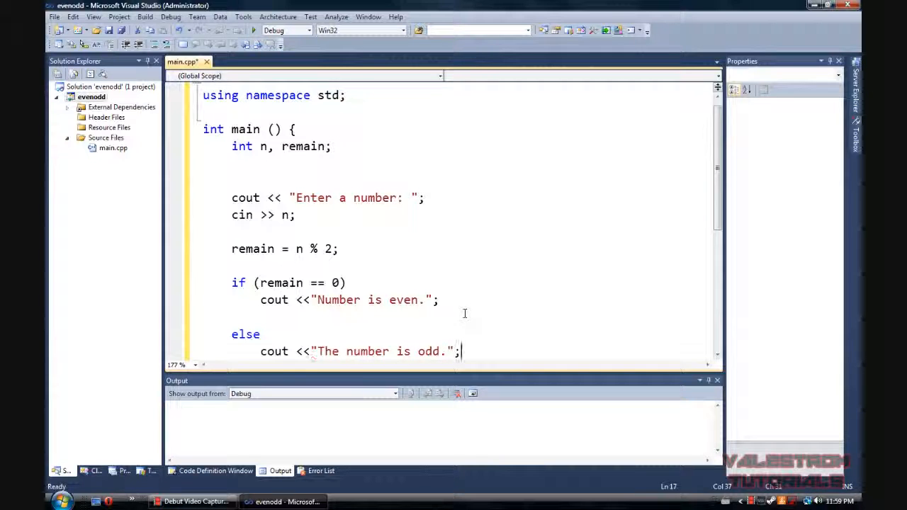
Step: Prefix the even and odd message strings with \n and start a line after the block
{"action": "left_click", "coordinate": [316, 300]}
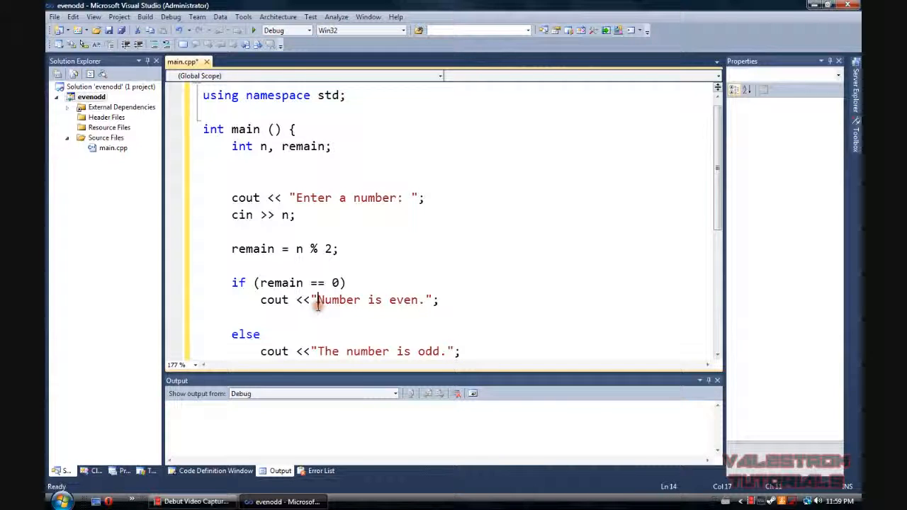
{"action": "type", "text": "\\n"}
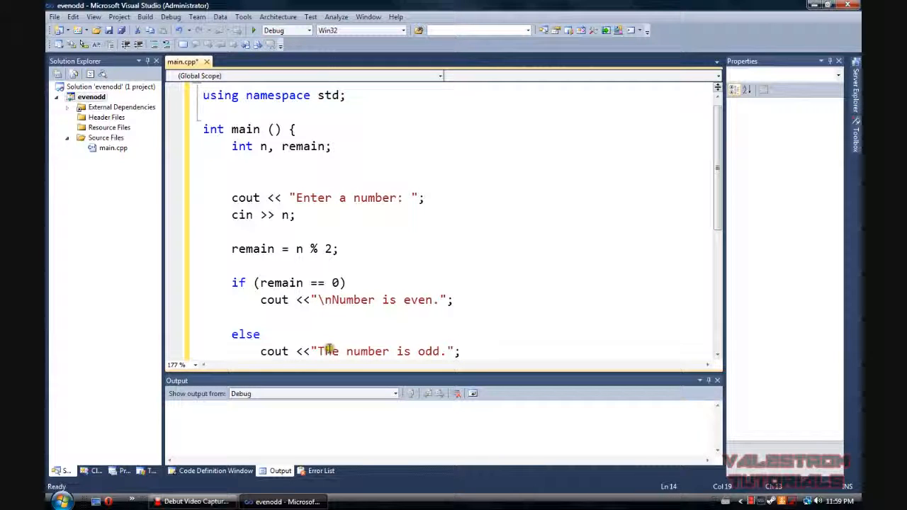
{"action": "type", "text": "\\n"}
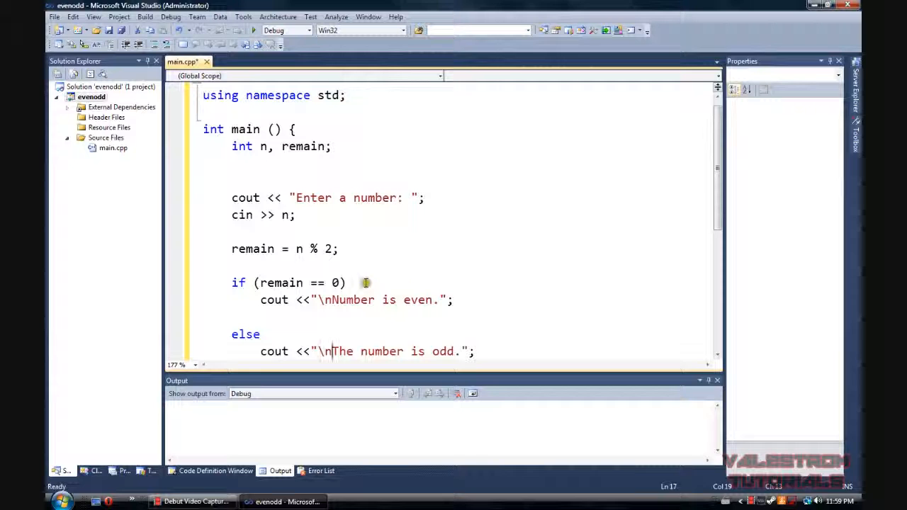
{"action": "left_click", "coordinate": [476, 248]}
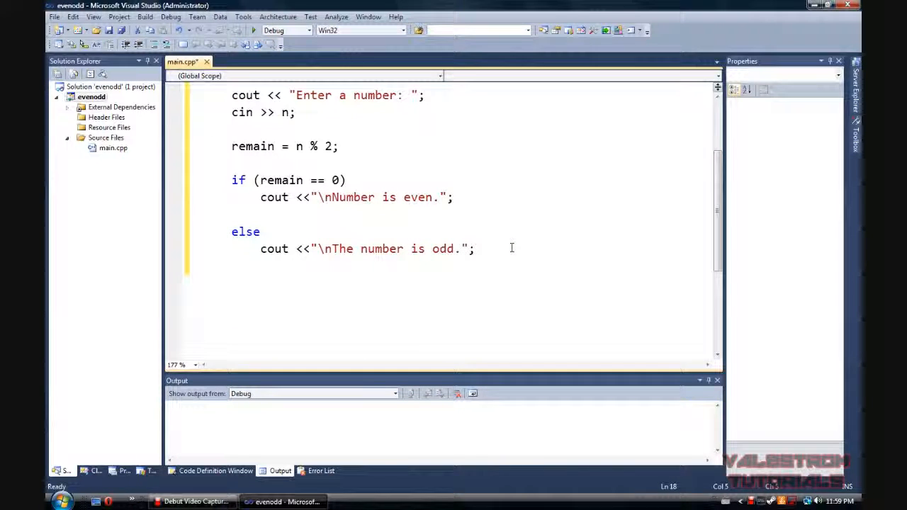
{"action": "left_click", "coordinate": [471, 249]}
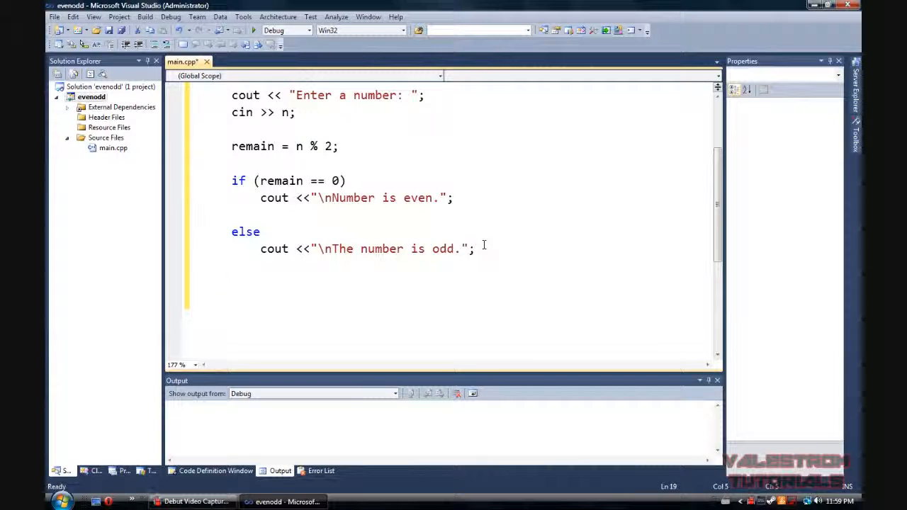
Step: Add cin>>end; and return 0; after the if/else block
{"action": "type", "text": "cin>>"}
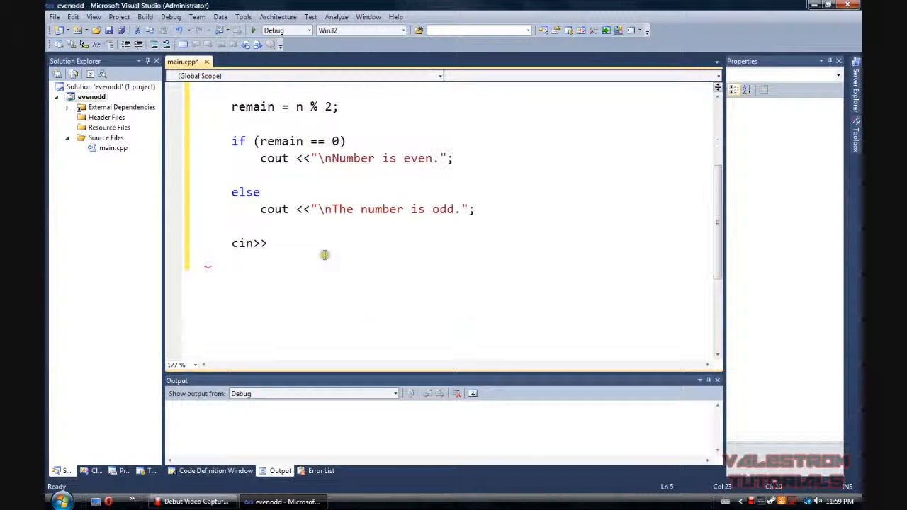
{"action": "type", "text": "e"}
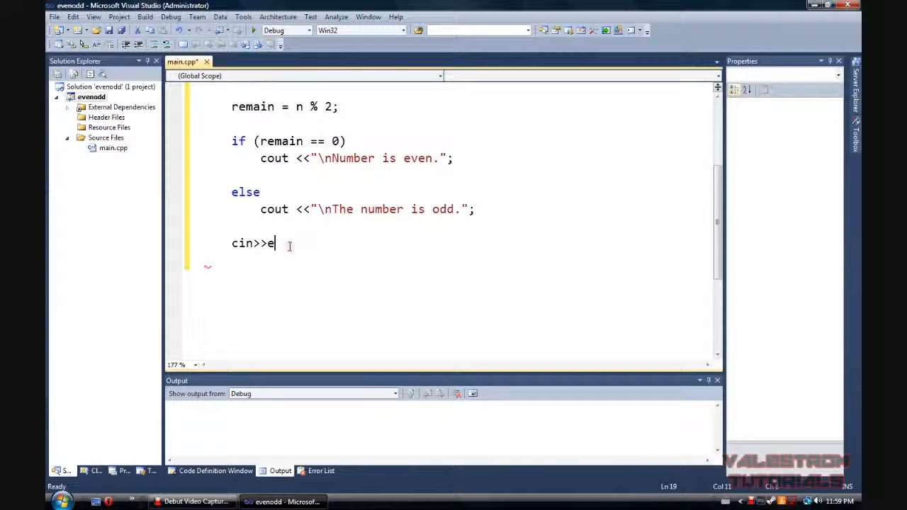
{"action": "type", "text": "nd;"}
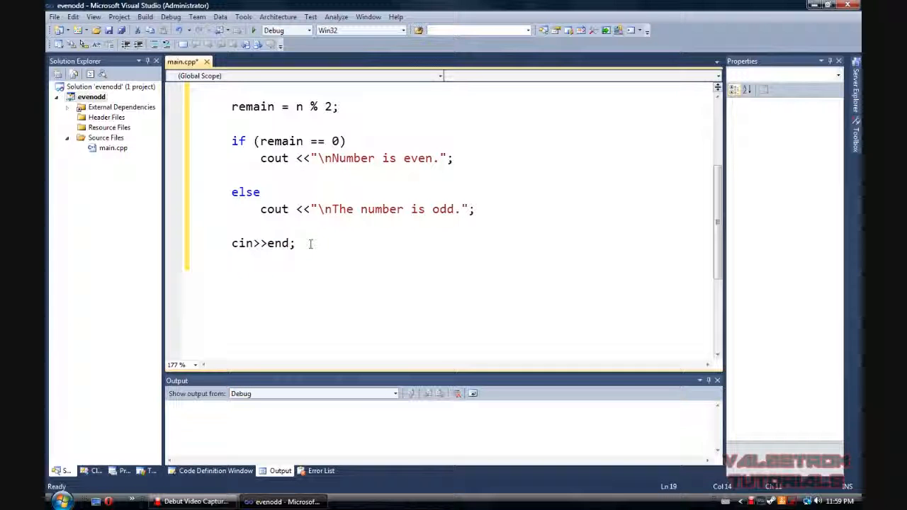
{"action": "type", "text": "return"}
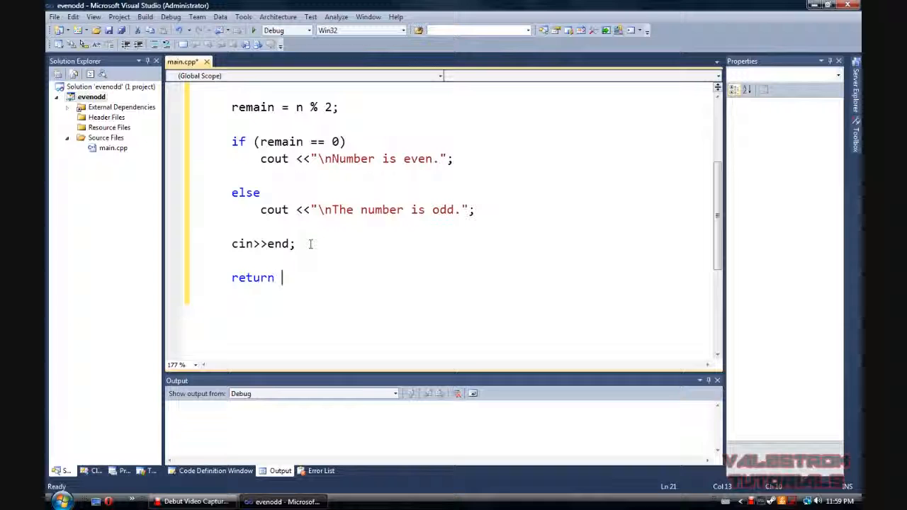
{"action": "type", "text": "0;"}
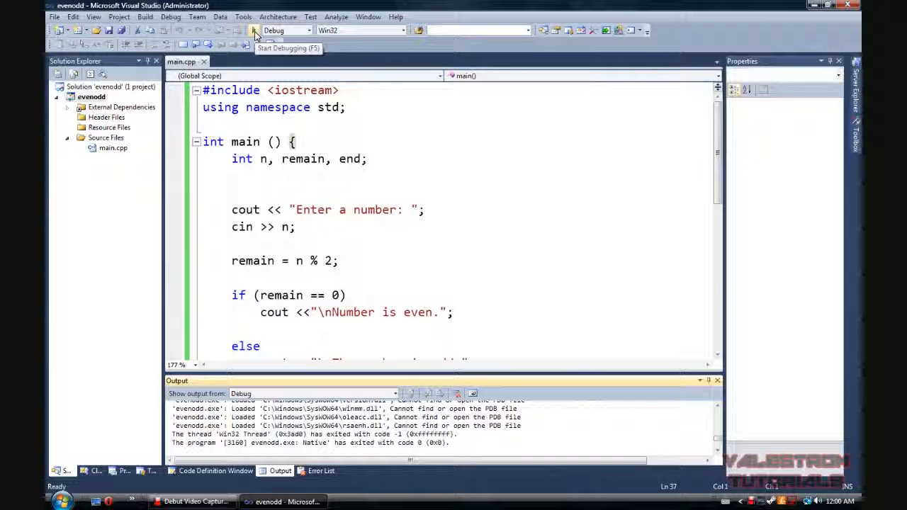
Step: Run the program with Start Debugging and enter 6 at the console prompt
{"action": "left_click", "coordinate": [254, 29]}
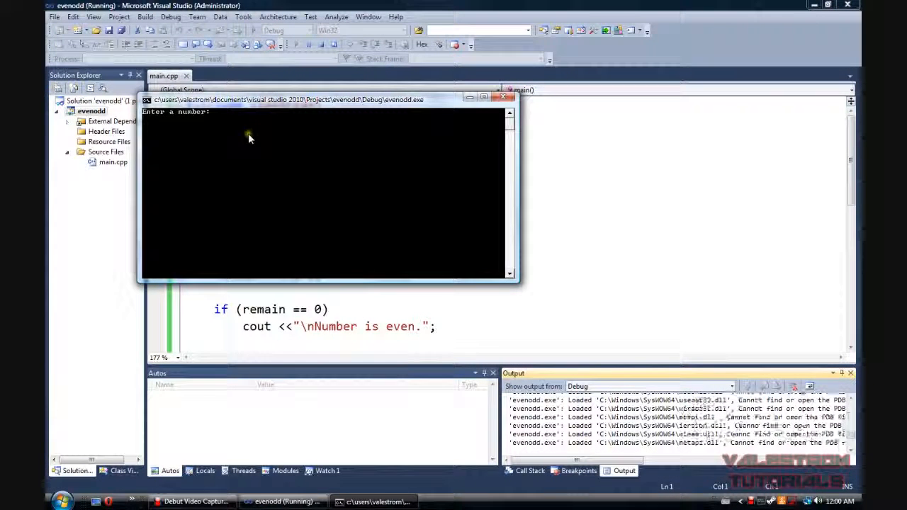
{"action": "type", "text": "6"}
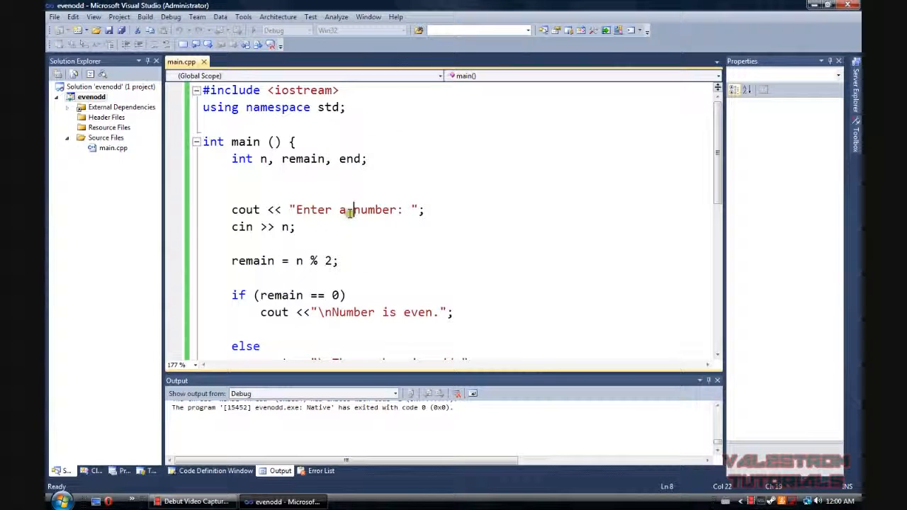
{"action": "scroll", "scroll_direction": "down", "scroll_amount": 3}
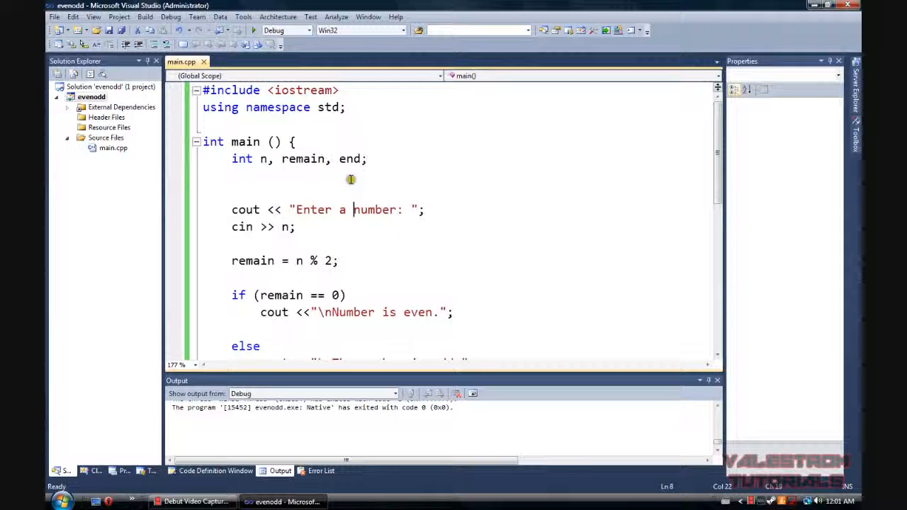
{"action": "mouse_move", "coordinate": [364, 189]}
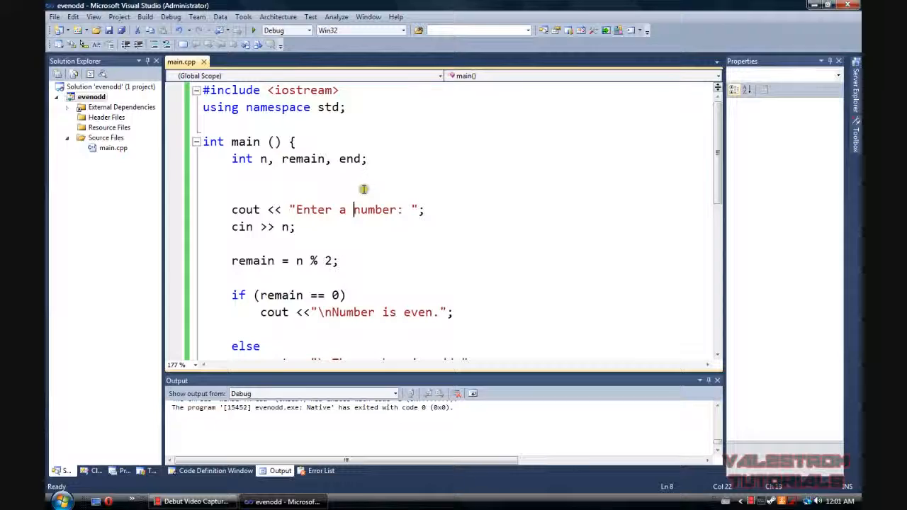